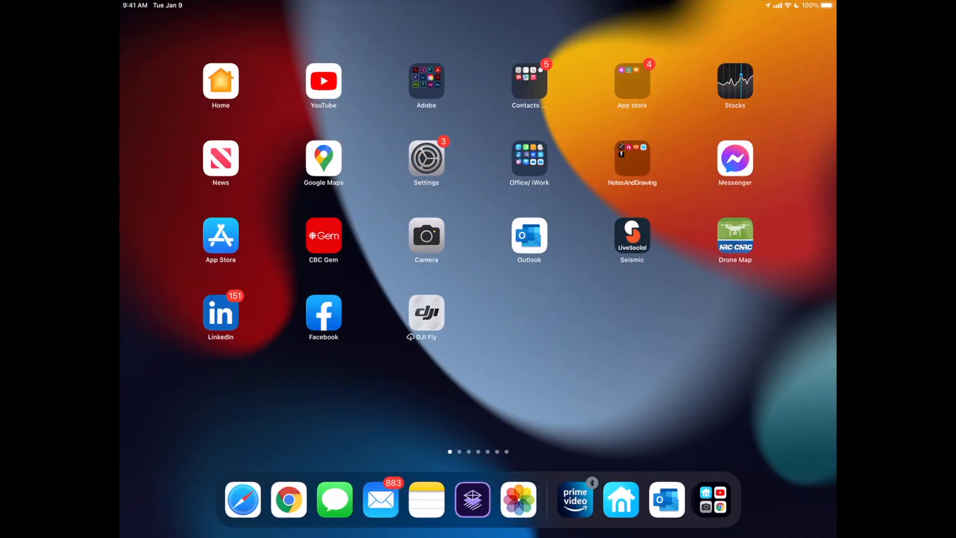
# - Launch the Settings app from the Home Screen to reach General
pyautogui.click(427, 163)
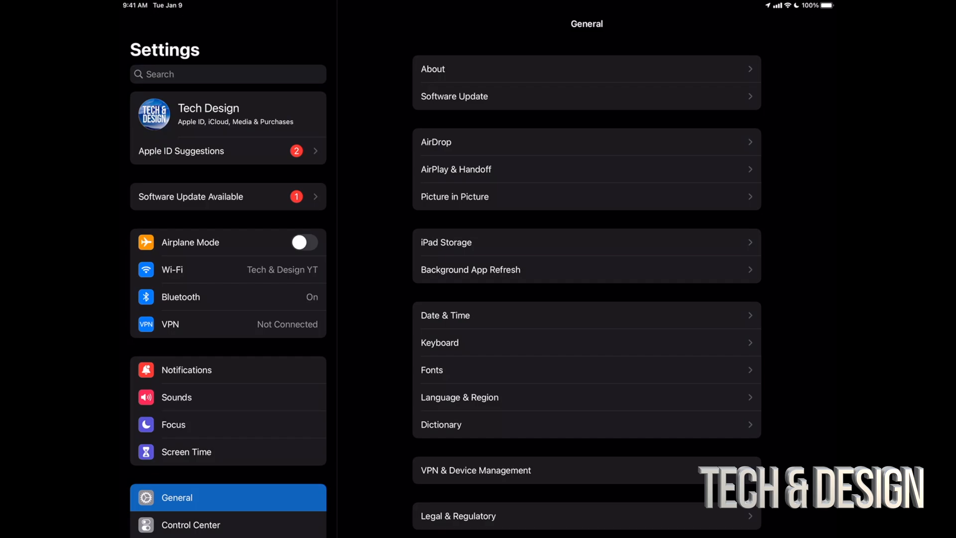
# - Scroll General and go to Software Update, showing iPadOS 15.0.2 available
pyautogui.scroll(-3)
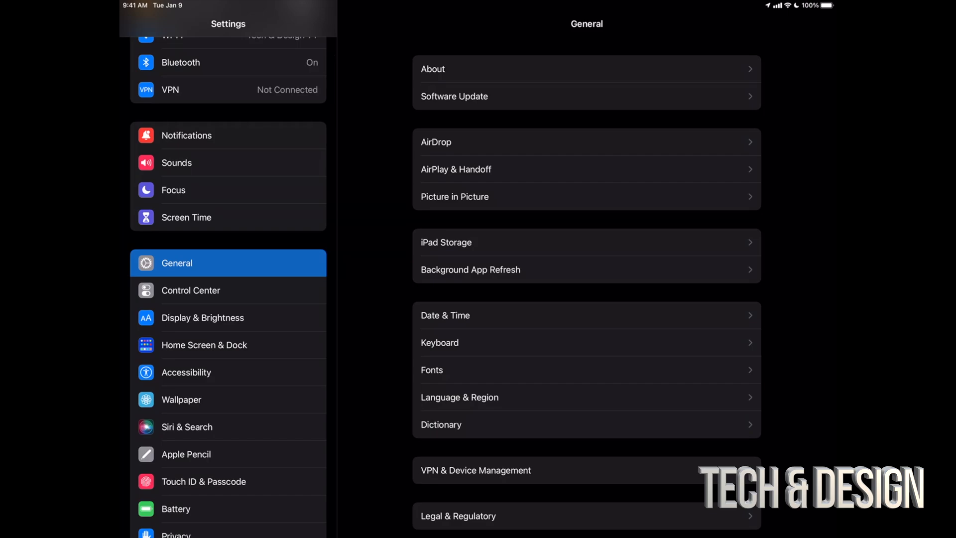
pyautogui.click(453, 95)
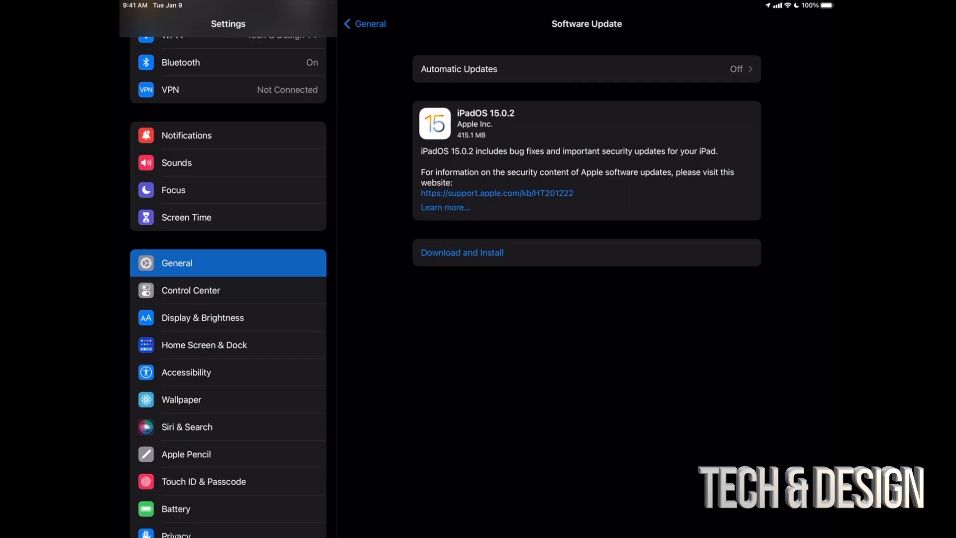
# - Begin the iPadOS 15.0.2 Download and Install and confirm it
pyautogui.click(461, 252)
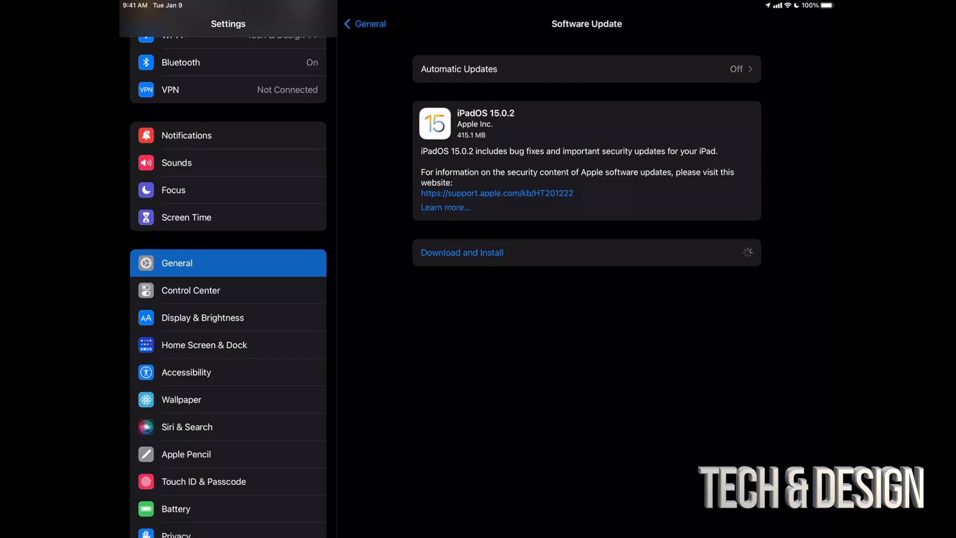
pyautogui.click(461, 252)
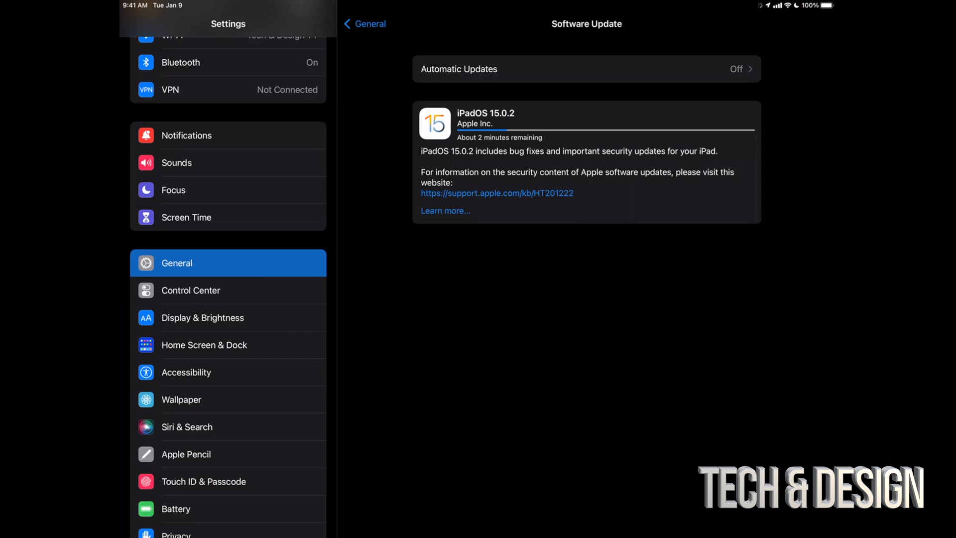
# - Read the iPadOS 15.0.2 bug-fix release notes, then close them
pyautogui.click(445, 210)
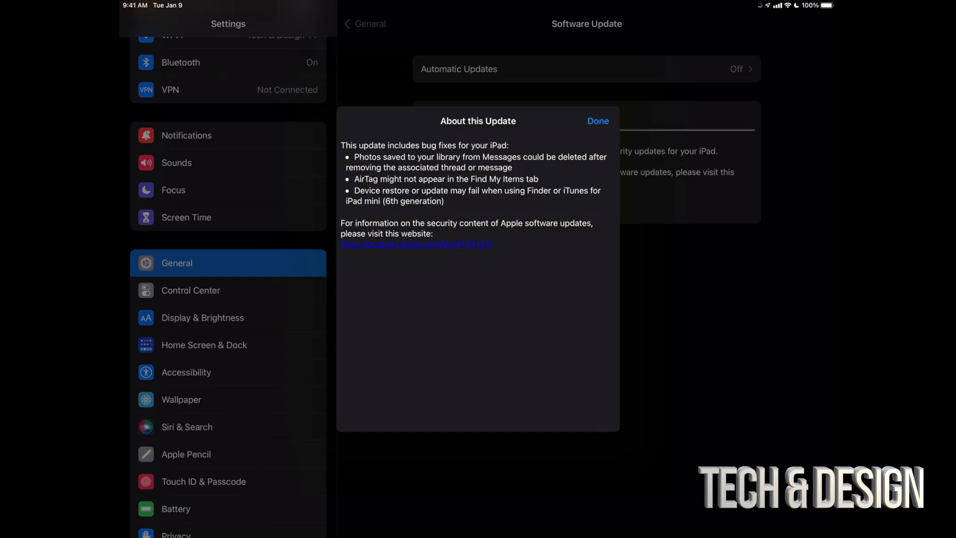
pyautogui.click(598, 120)
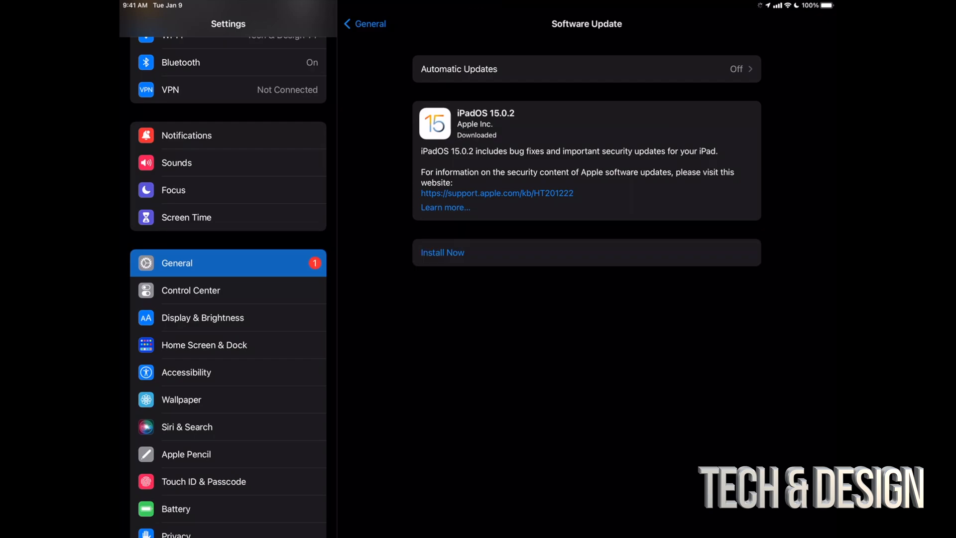
# - Choose Install Now for the downloaded iPadOS 15.0.2 update
pyautogui.click(443, 252)
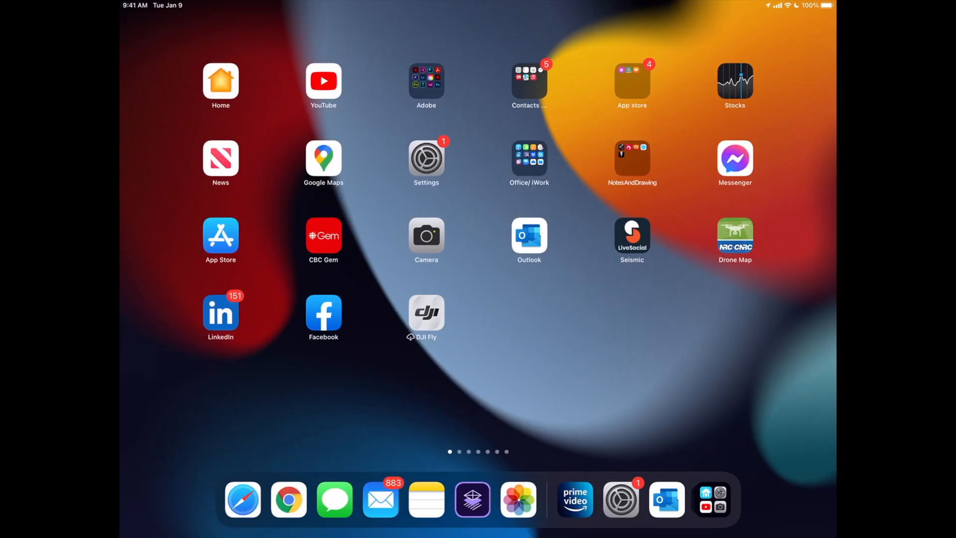
# - Reopen Settings from the Dock to the Software Update page checking for updates
pyautogui.click(425, 157)
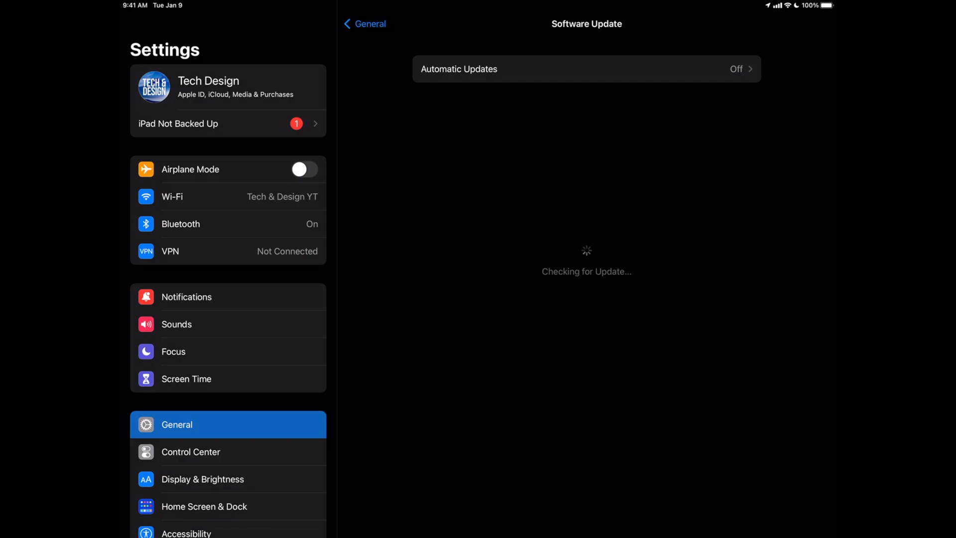
pyautogui.scroll(3)
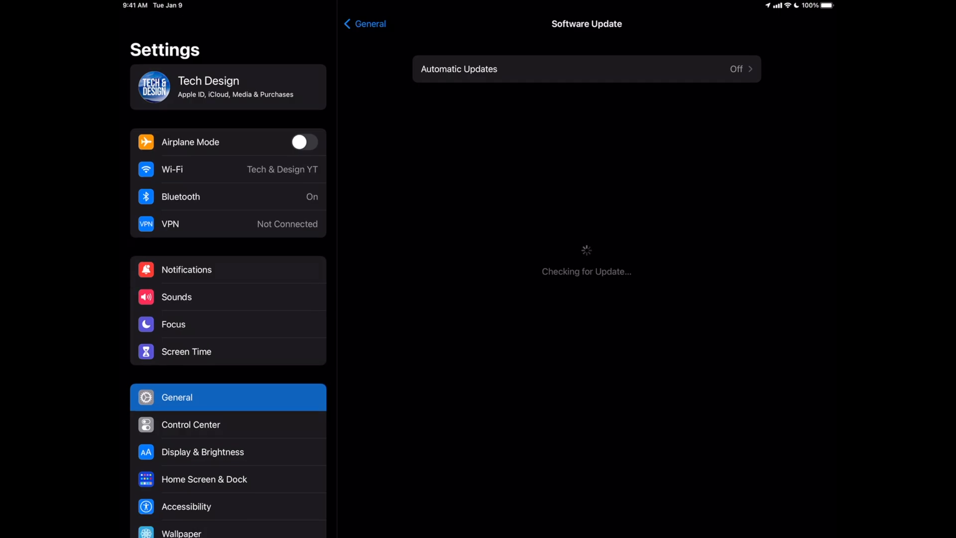